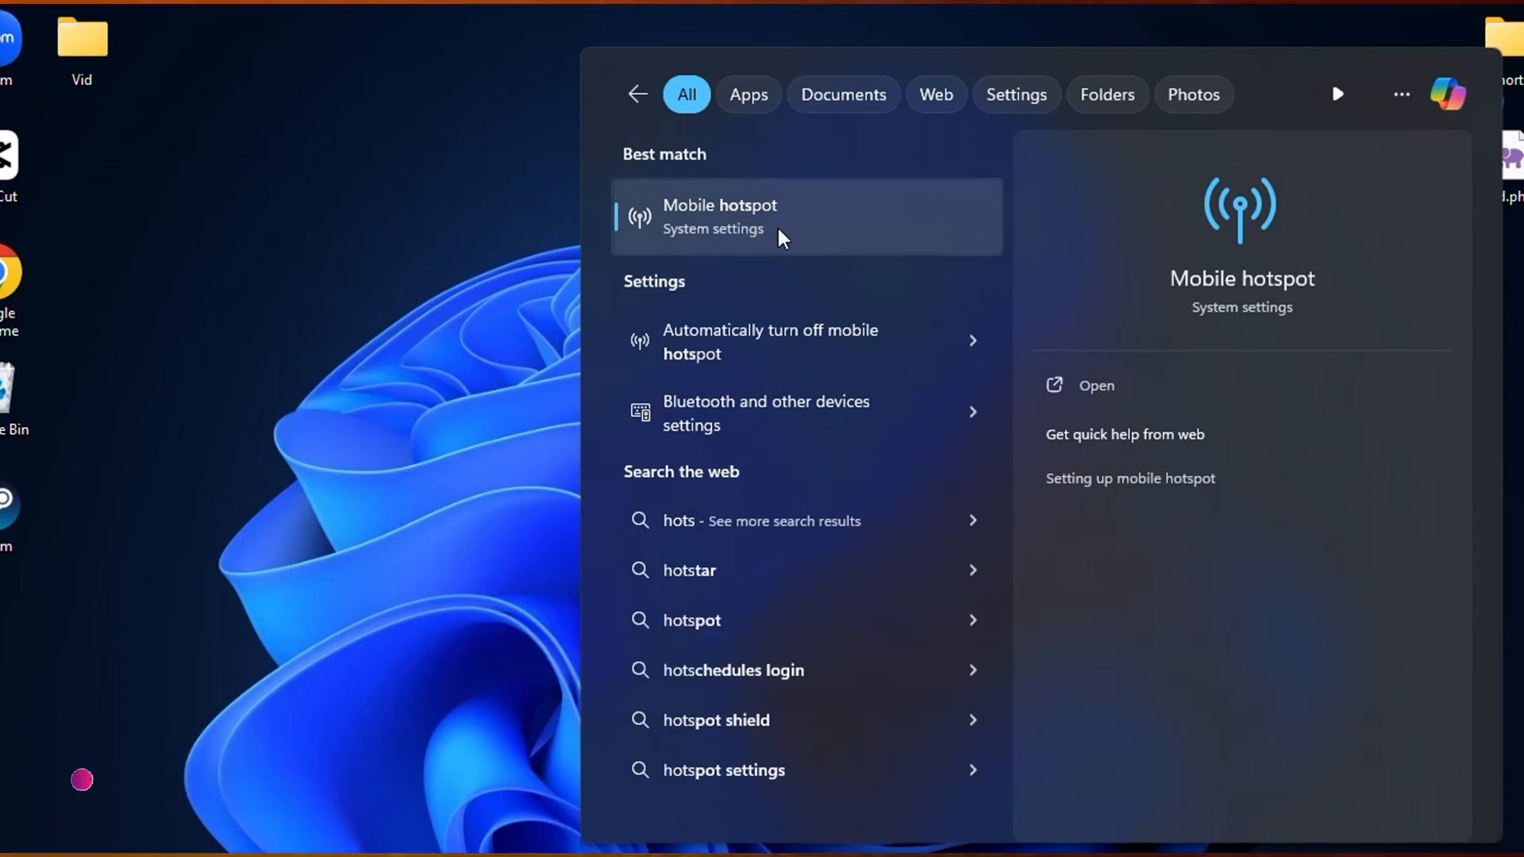
Open the Mobile hotspot settings page from the search results for 'hots'
{"action": "left_click", "coordinate": [720, 216]}
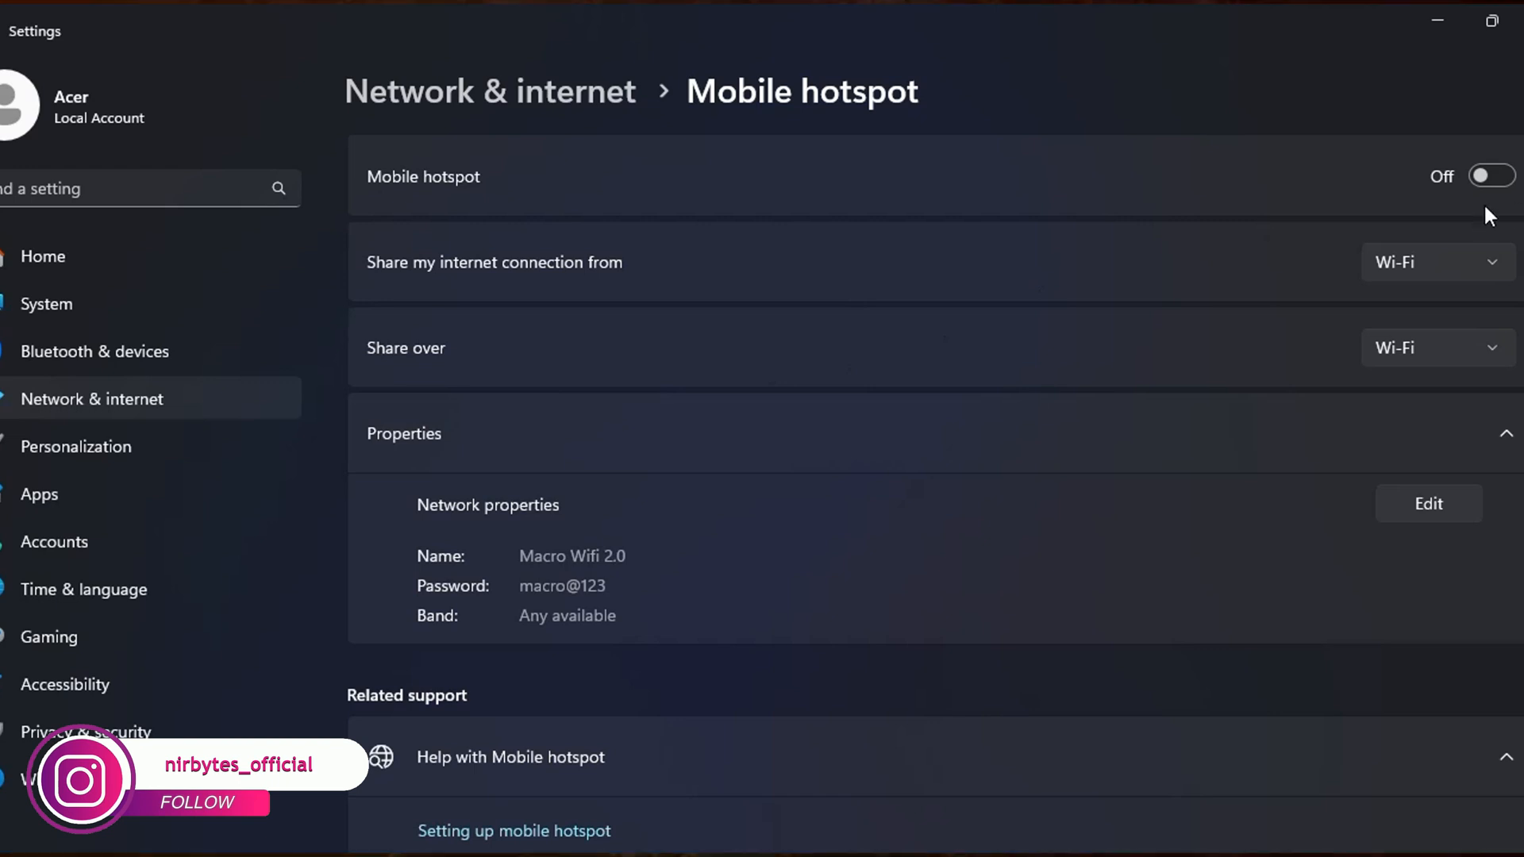
{"action": "mouse_move", "coordinate": [389, 413]}
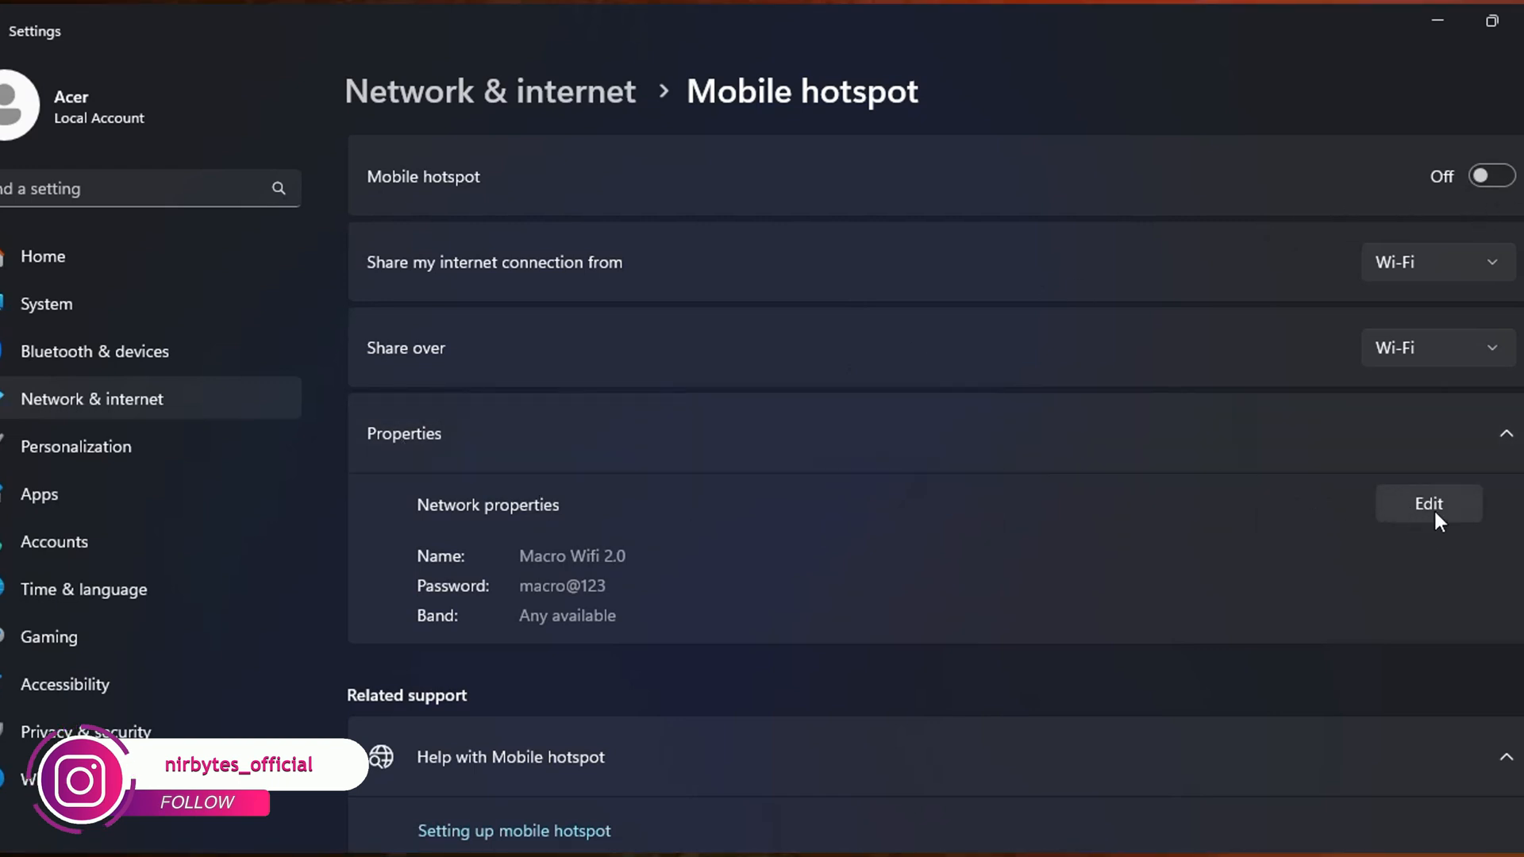
Edit the hotspot network, changing its name to 'Free Wifi' and clearing the password
{"action": "left_click", "coordinate": [1429, 503]}
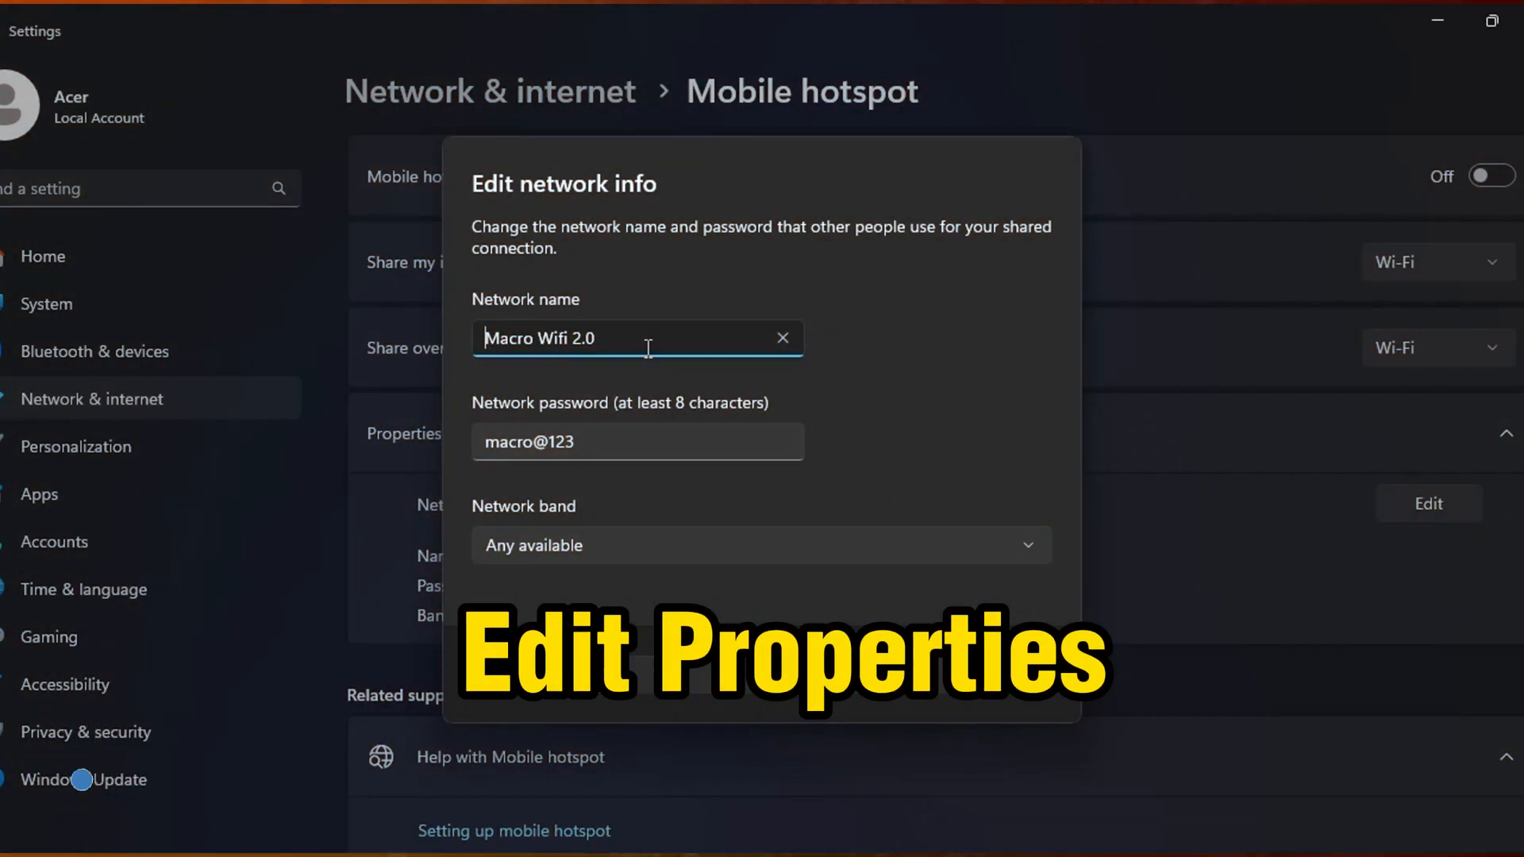
{"action": "left_click", "coordinate": [783, 339]}
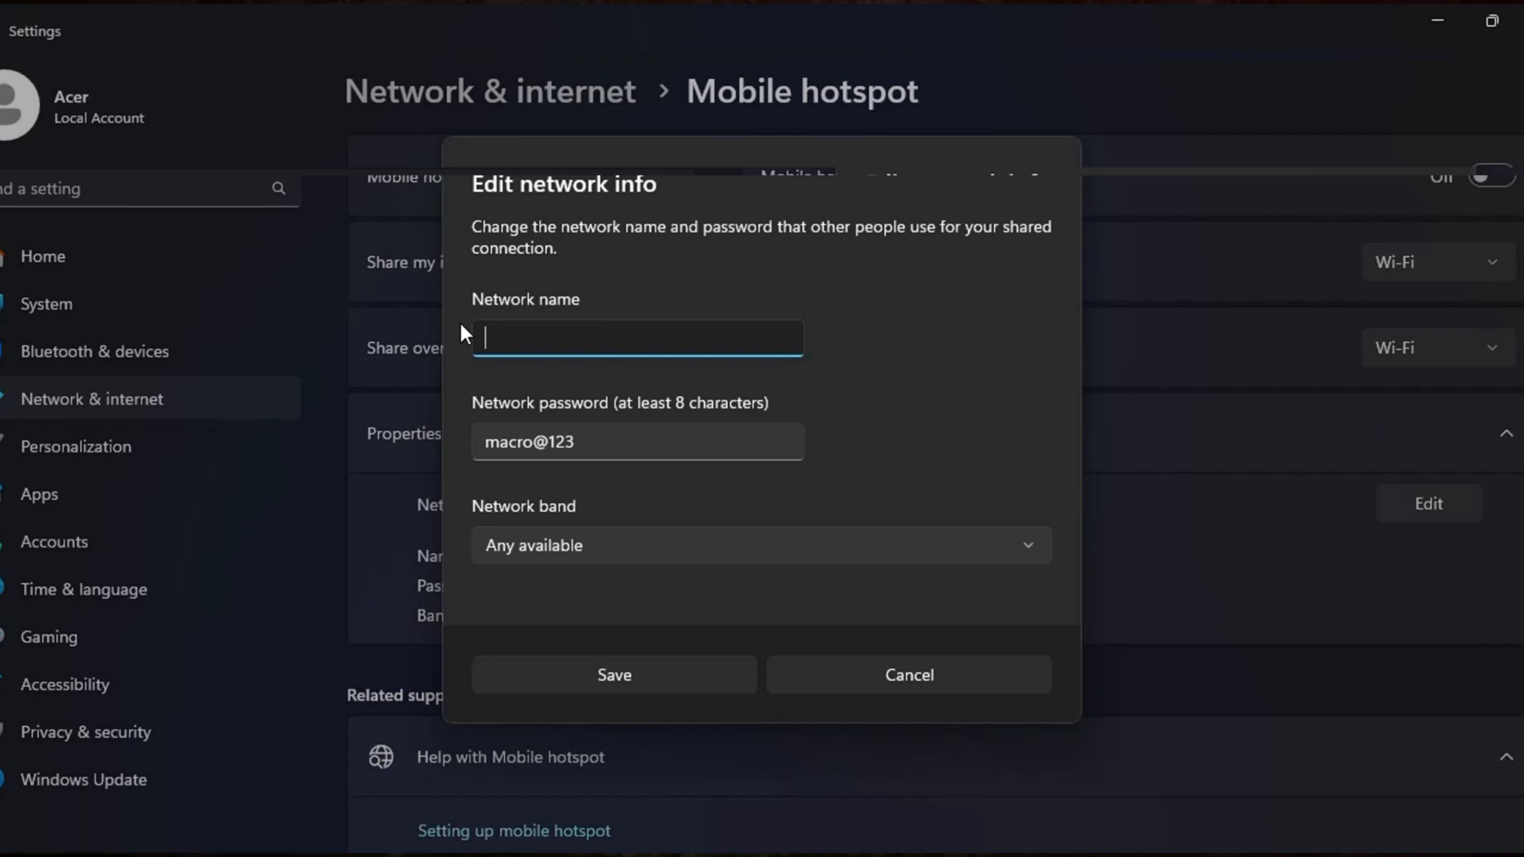
{"action": "type", "text": "Free Wifi"}
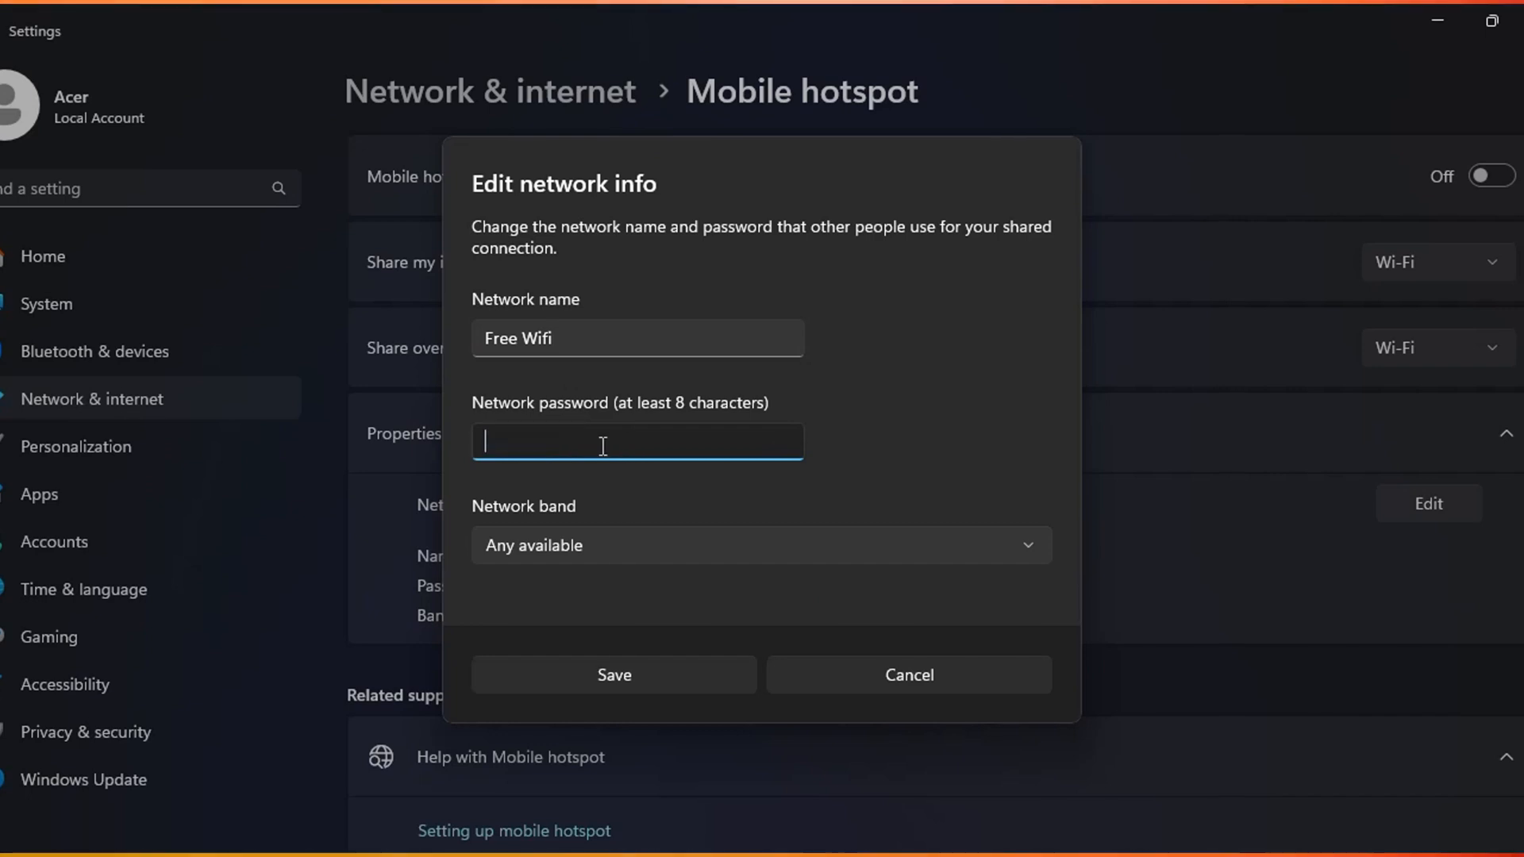
{"action": "left_click", "coordinate": [636, 337]}
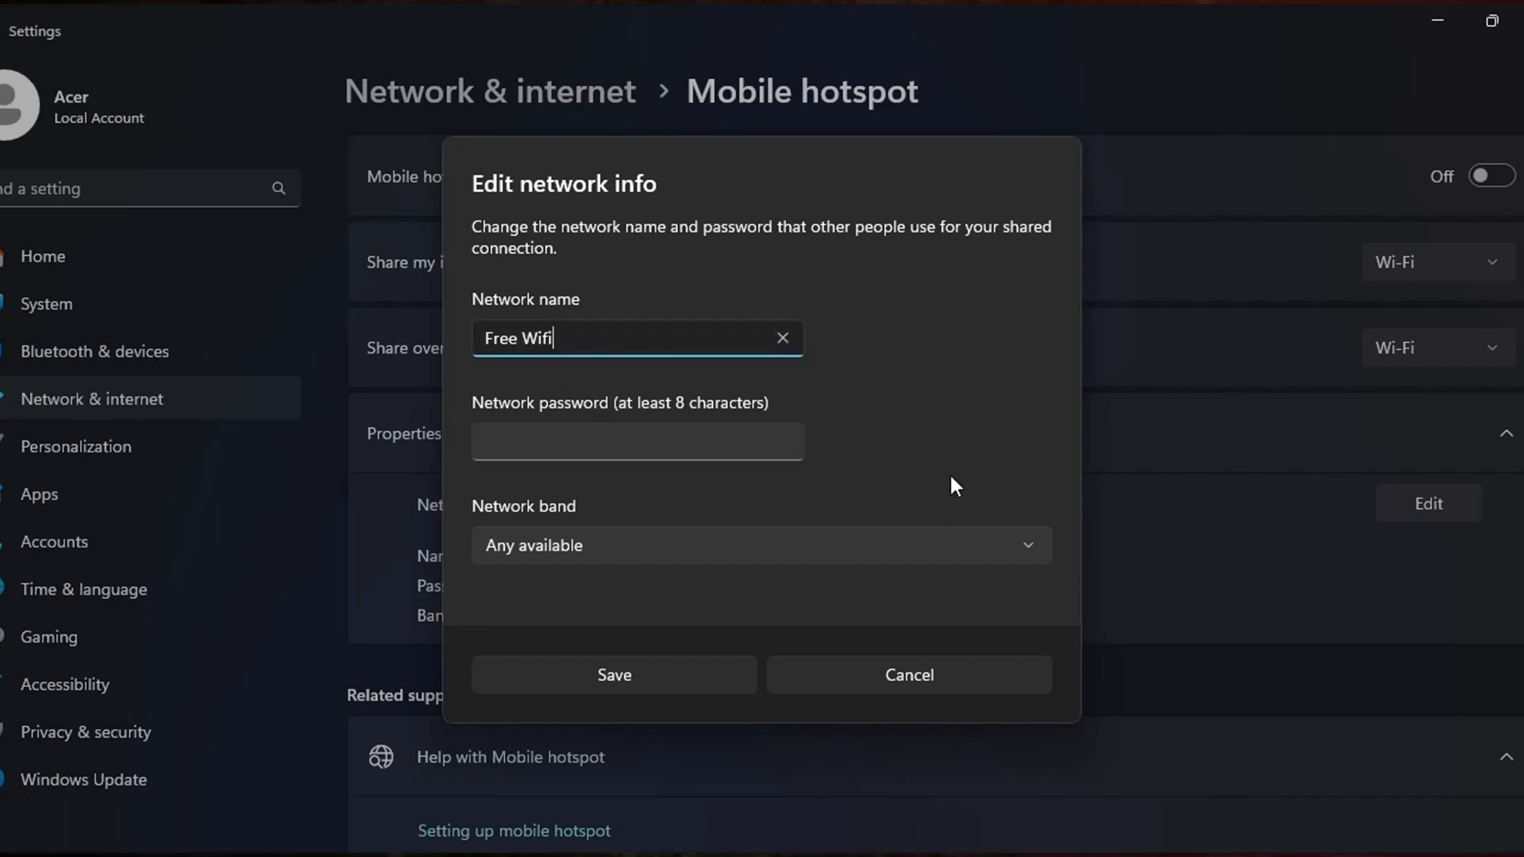
Keep the network band as Any available and save with an empty password
{"action": "left_click", "coordinate": [761, 545]}
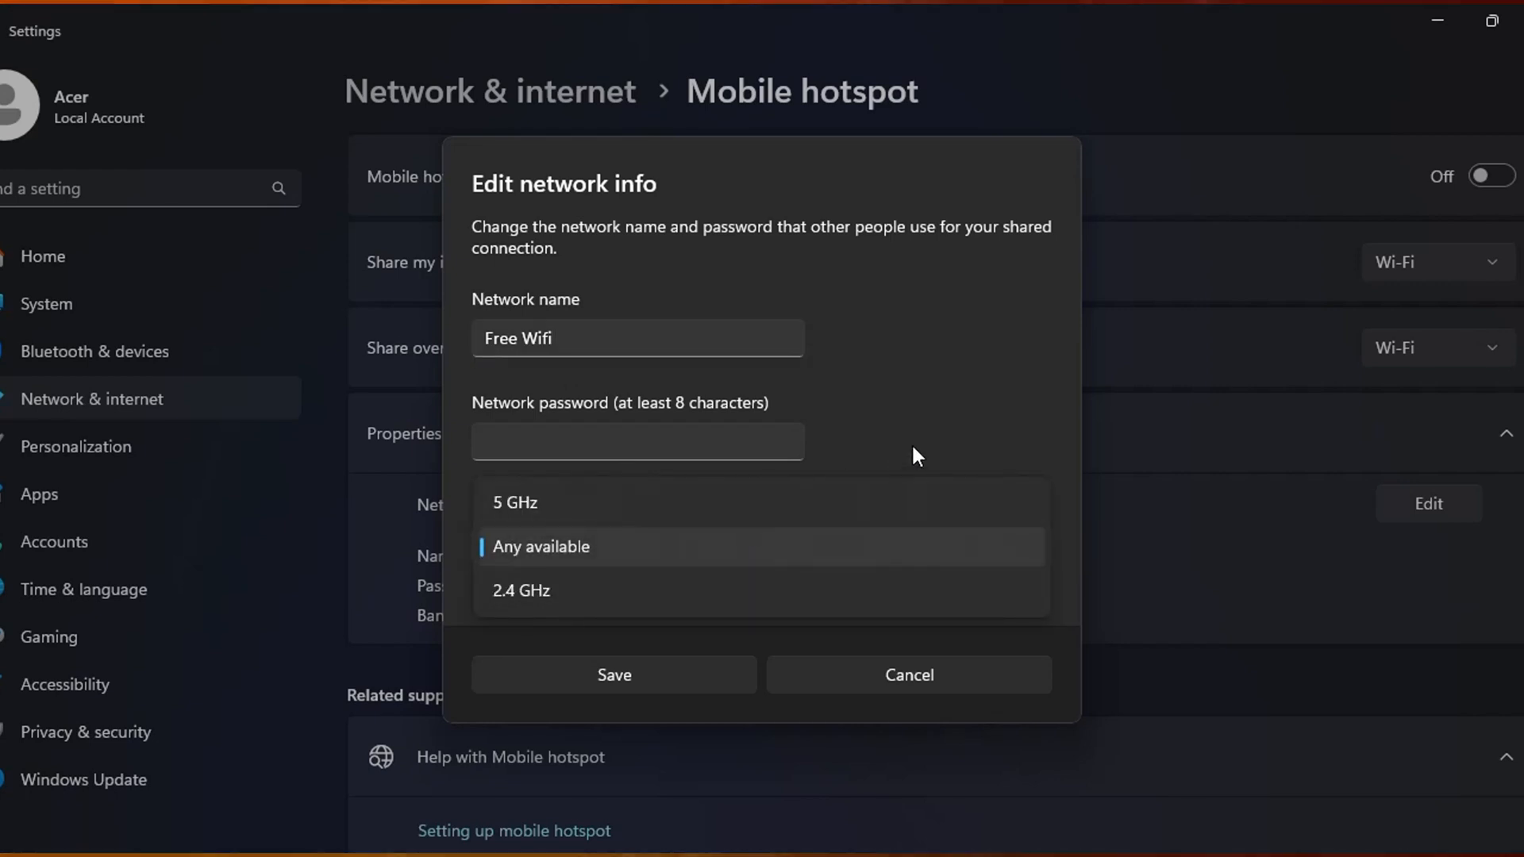
{"action": "left_click", "coordinate": [541, 546]}
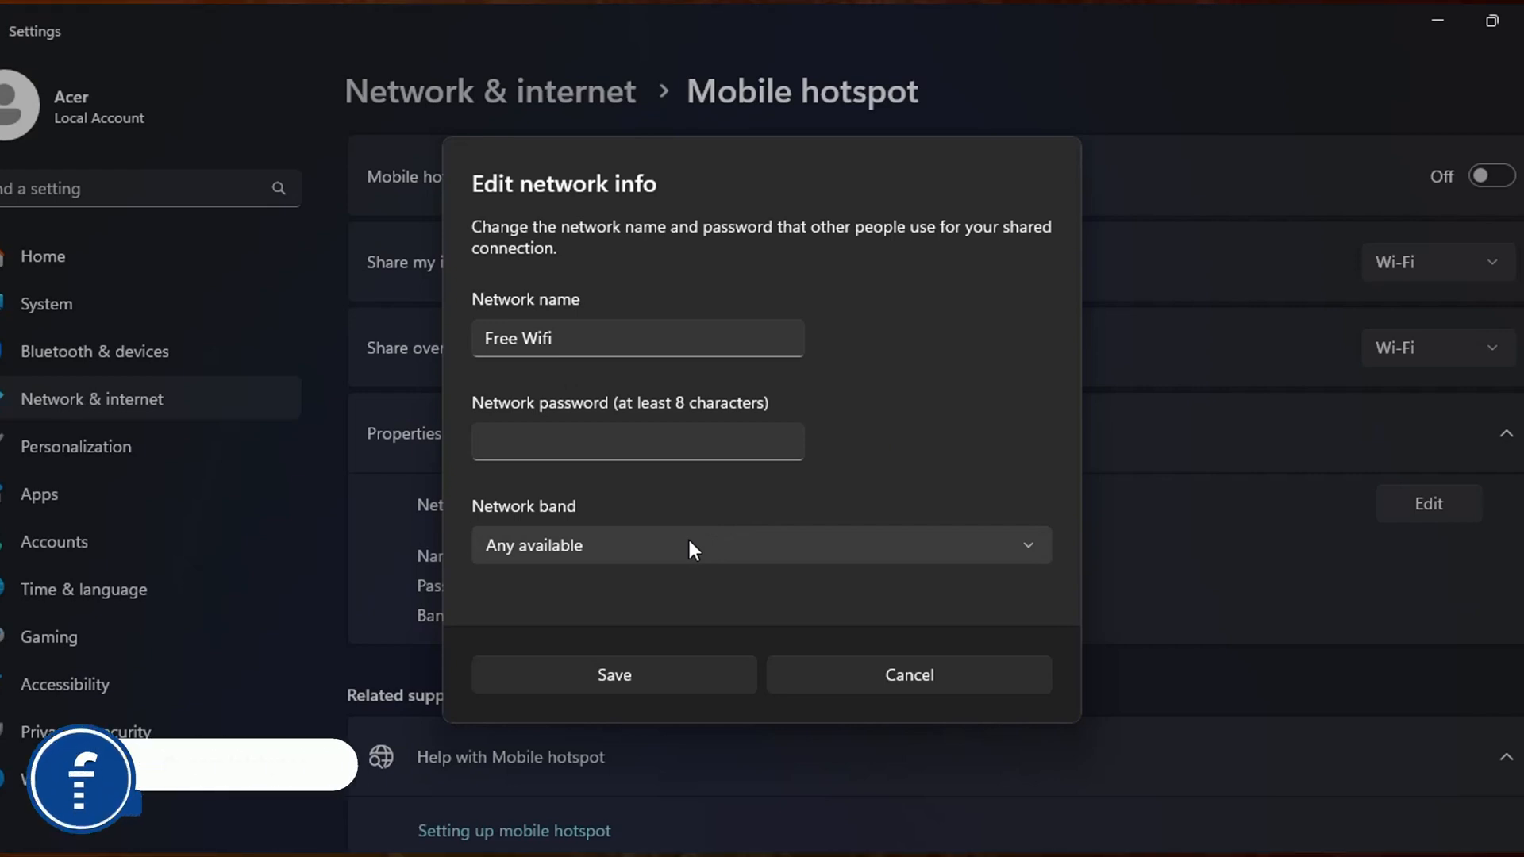
{"action": "left_click", "coordinate": [637, 338]}
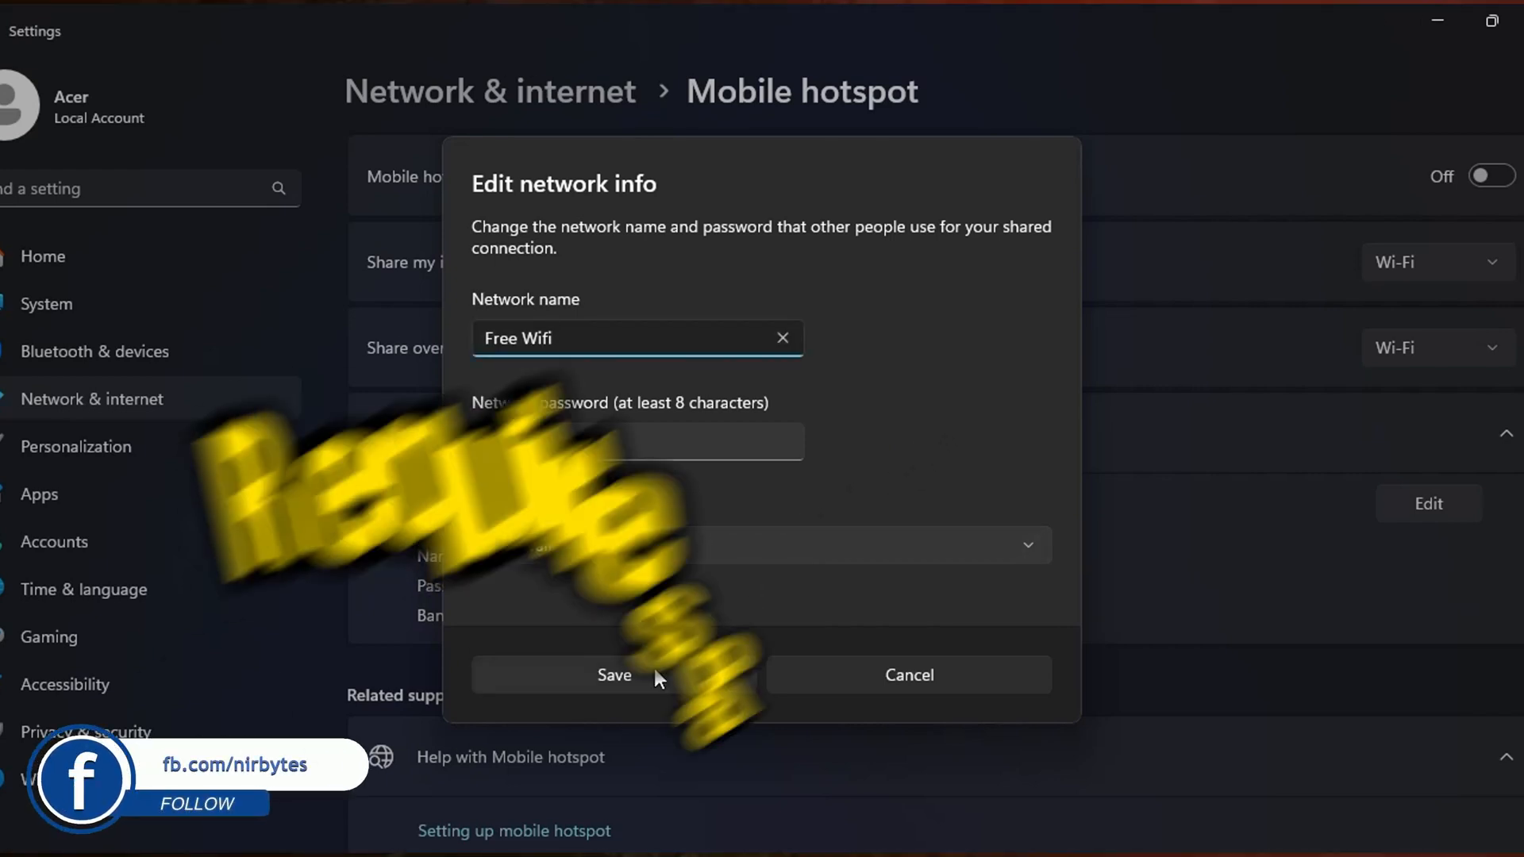
{"action": "left_click", "coordinate": [614, 675]}
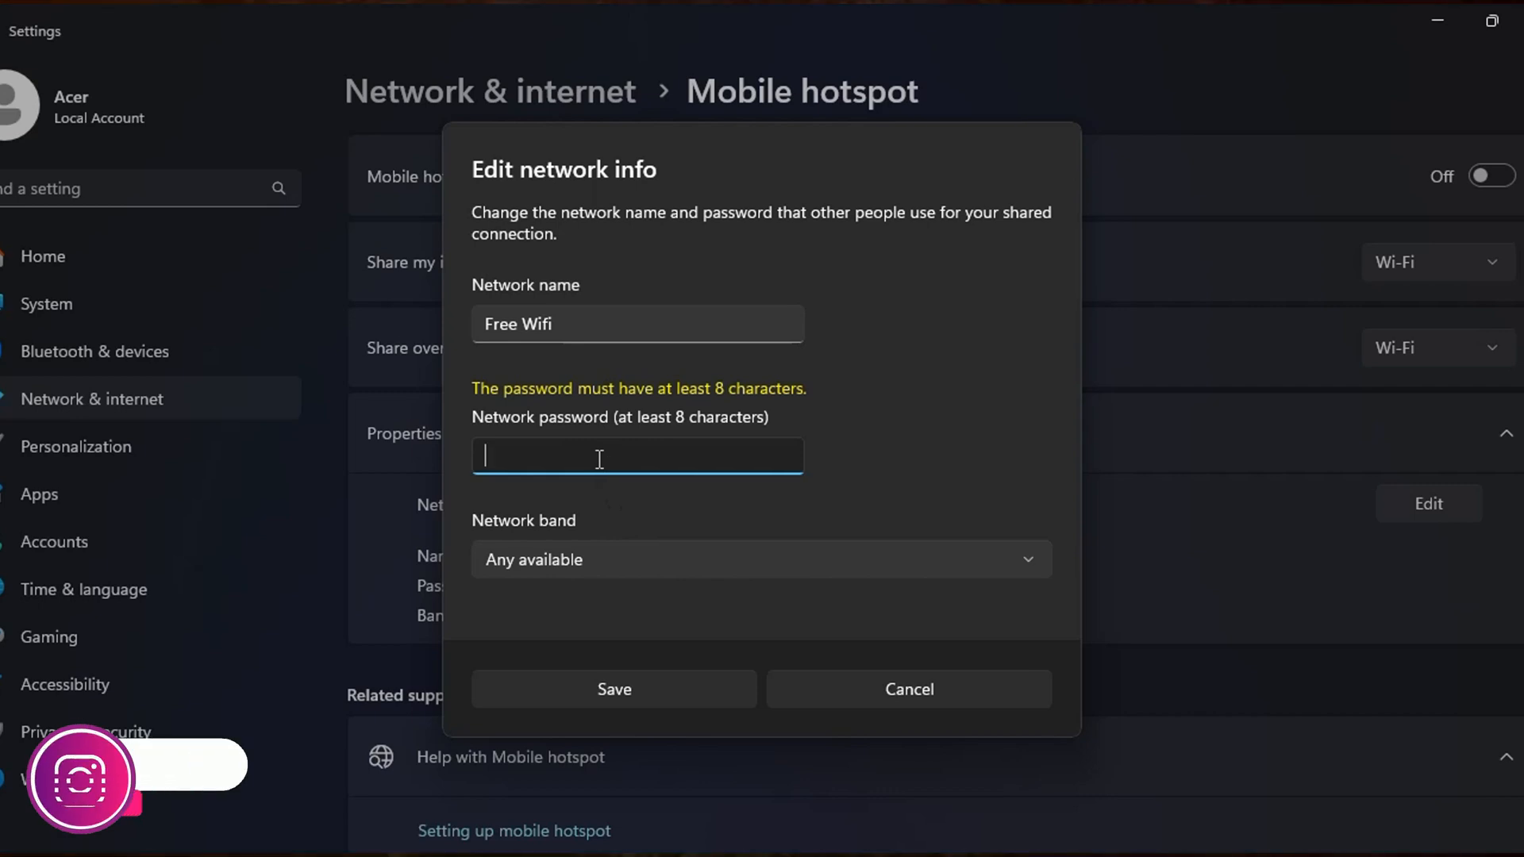
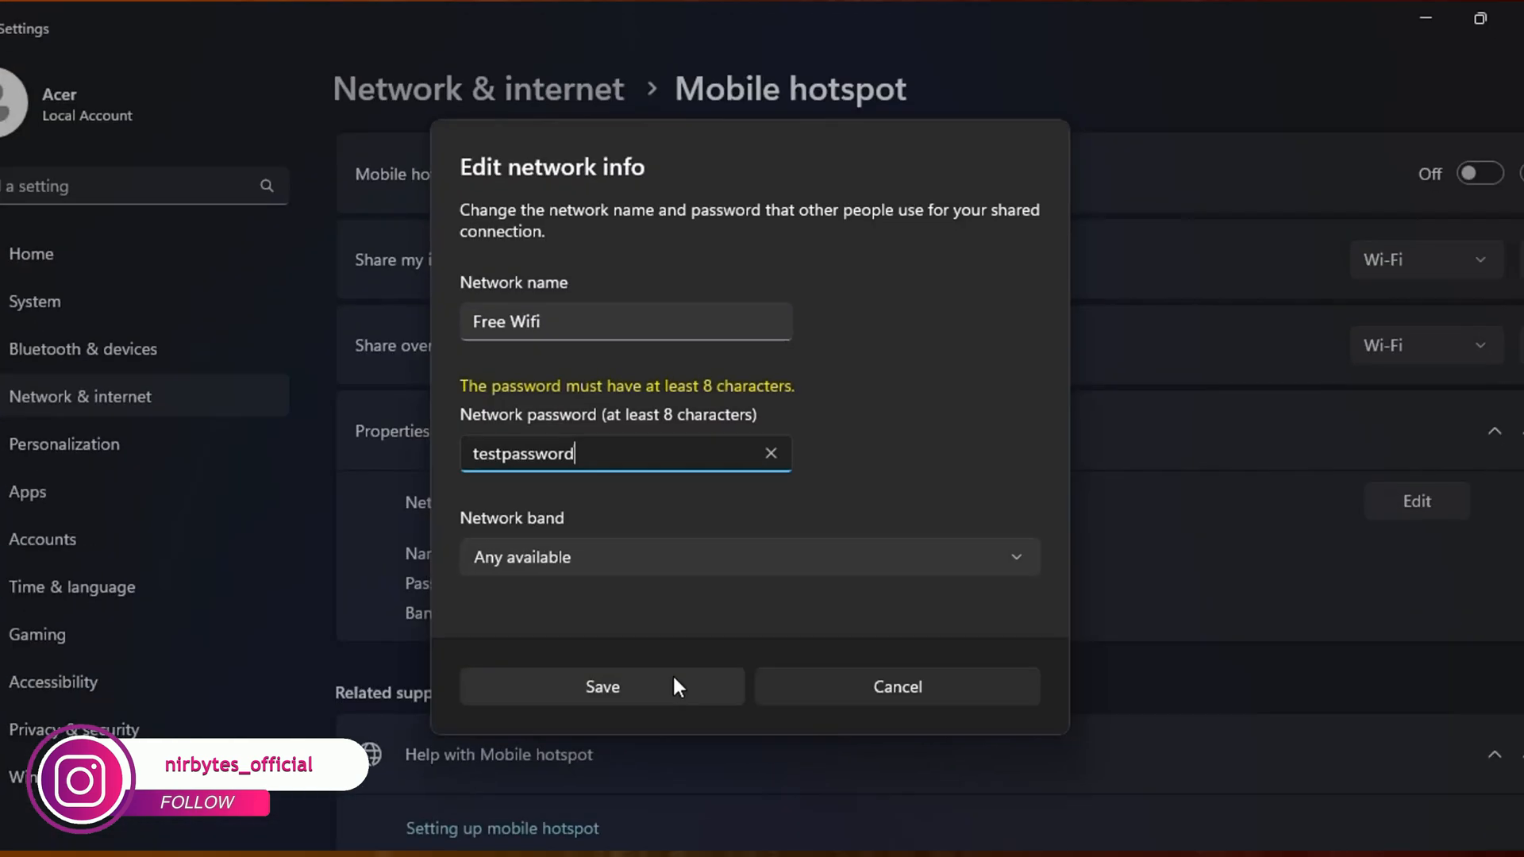
{"action": "left_click", "coordinate": [602, 686]}
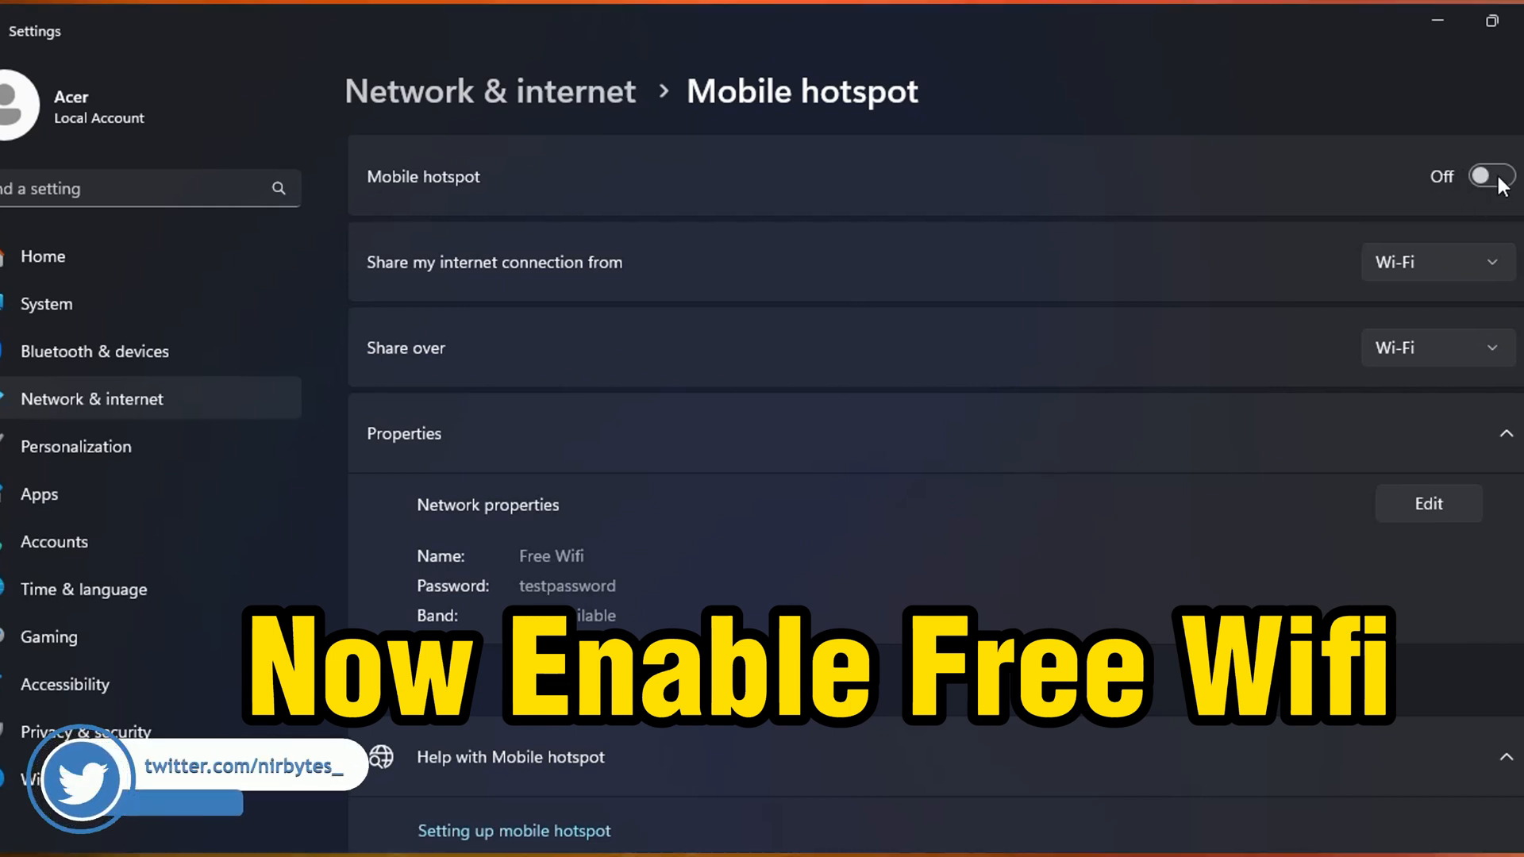
Switch the Mobile hotspot toggle on and check the network properties
{"action": "left_click", "coordinate": [1491, 176]}
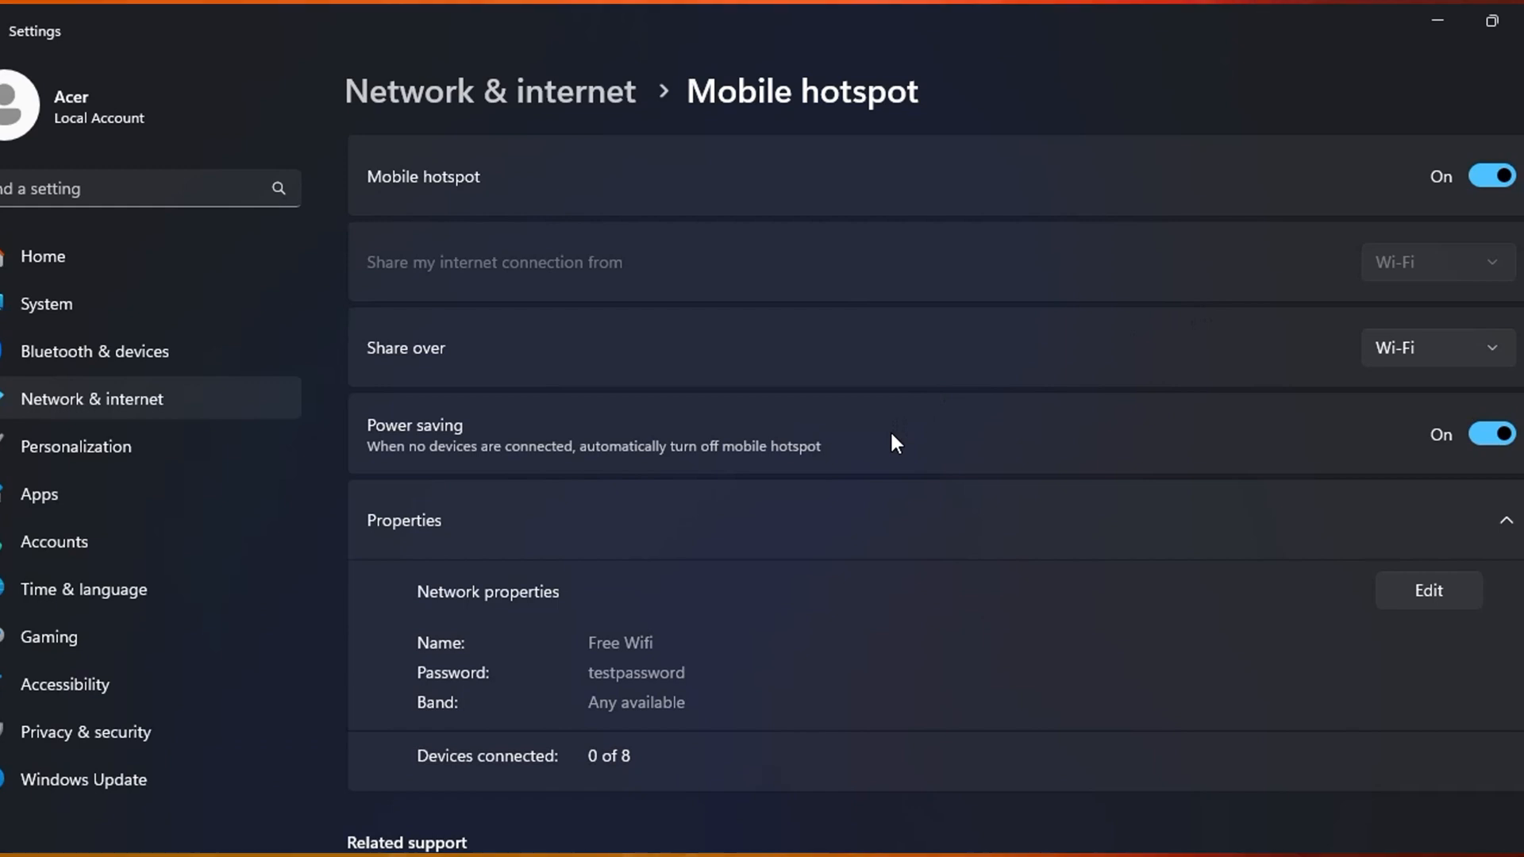
{"action": "scroll", "scroll_direction": "down", "scroll_amount": 3}
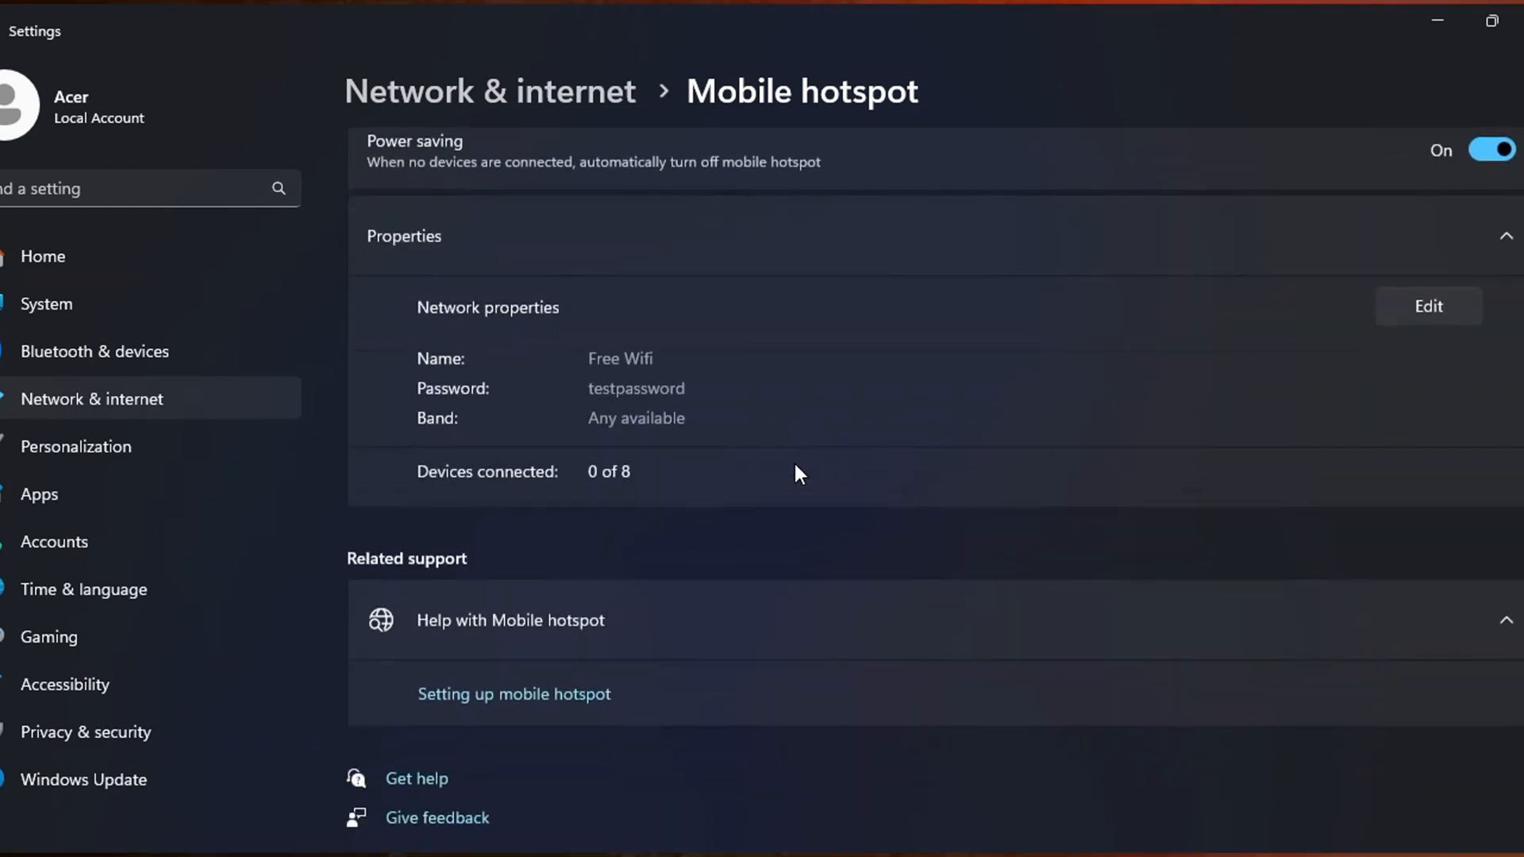
{"action": "scroll", "scroll_direction": "up", "scroll_amount": 3}
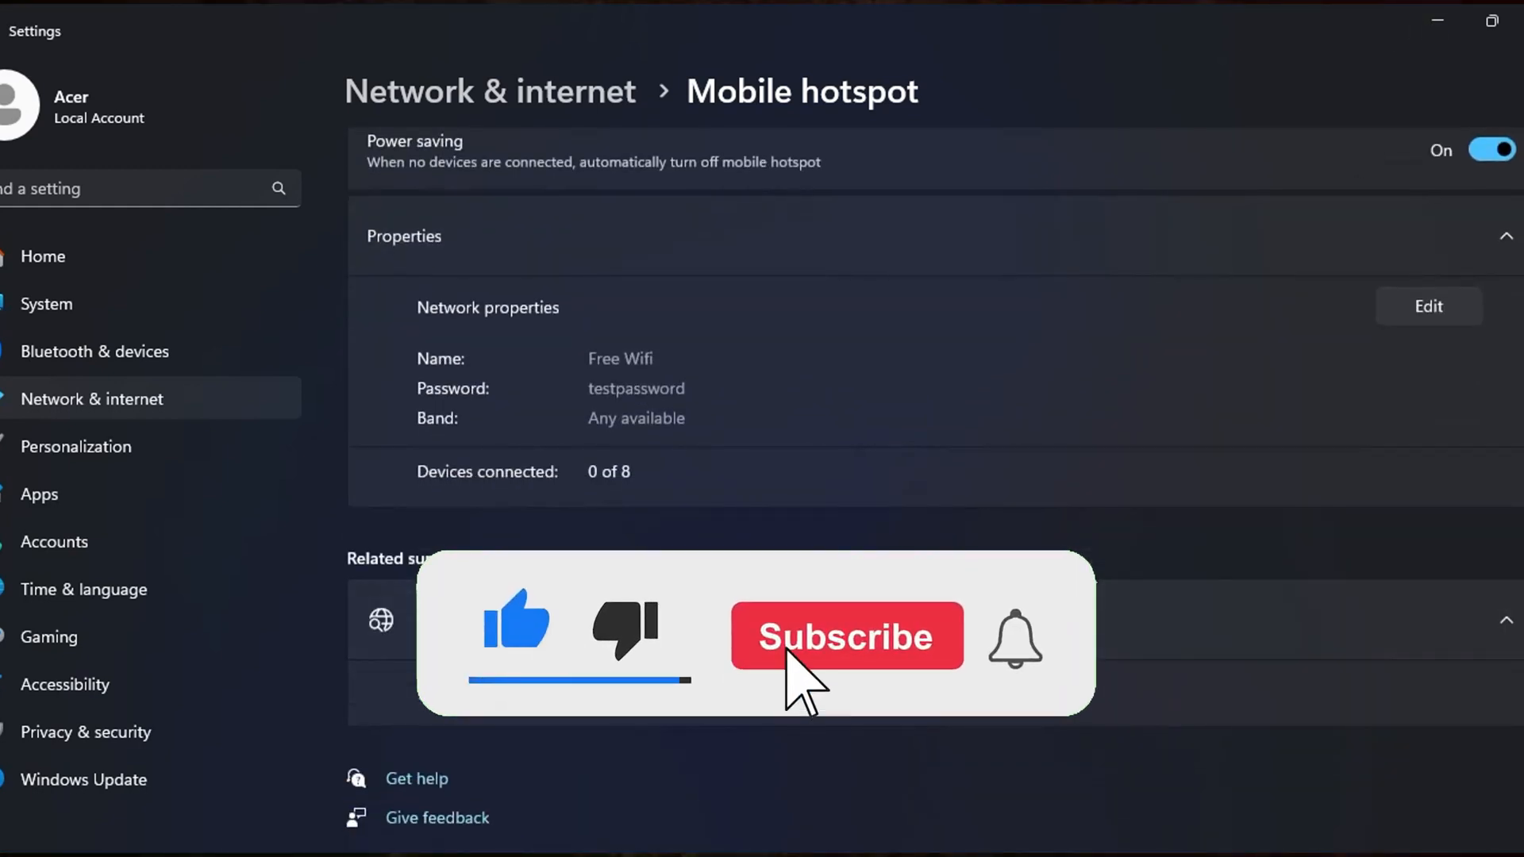
{"action": "left_click", "coordinate": [845, 637]}
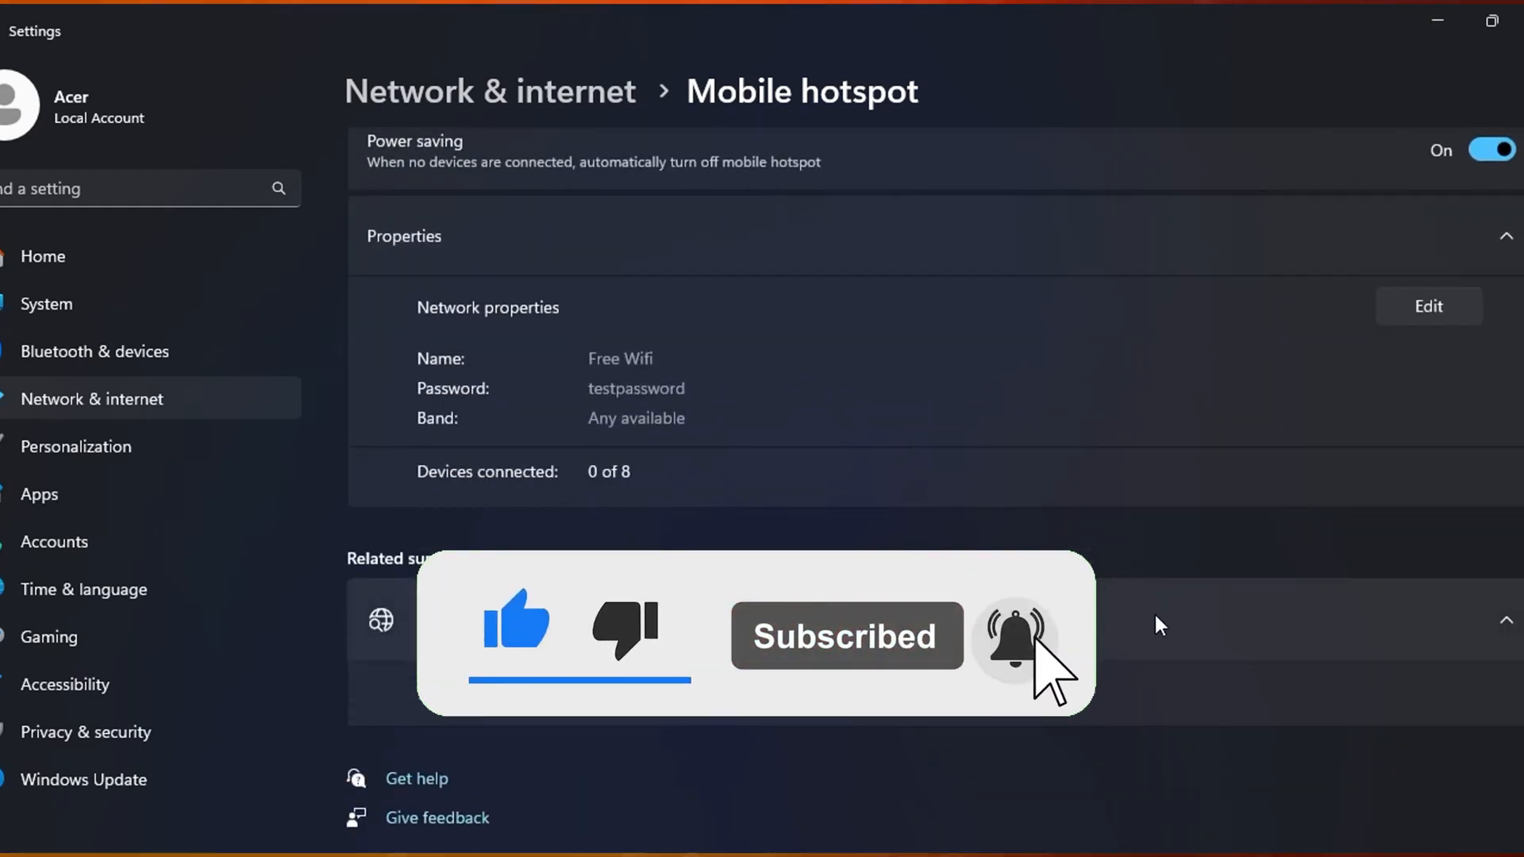